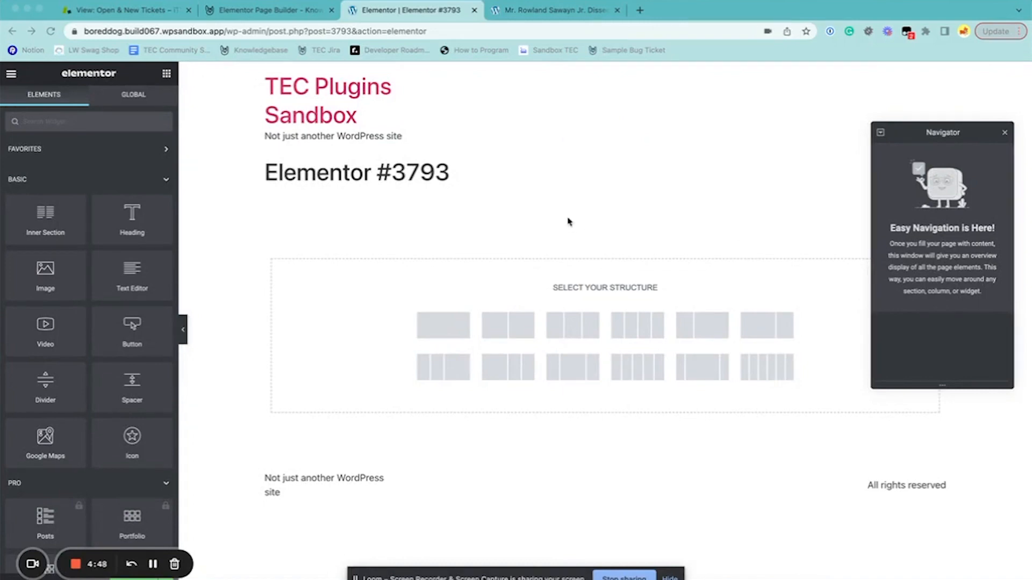
pyautogui.moveTo(282, 264)
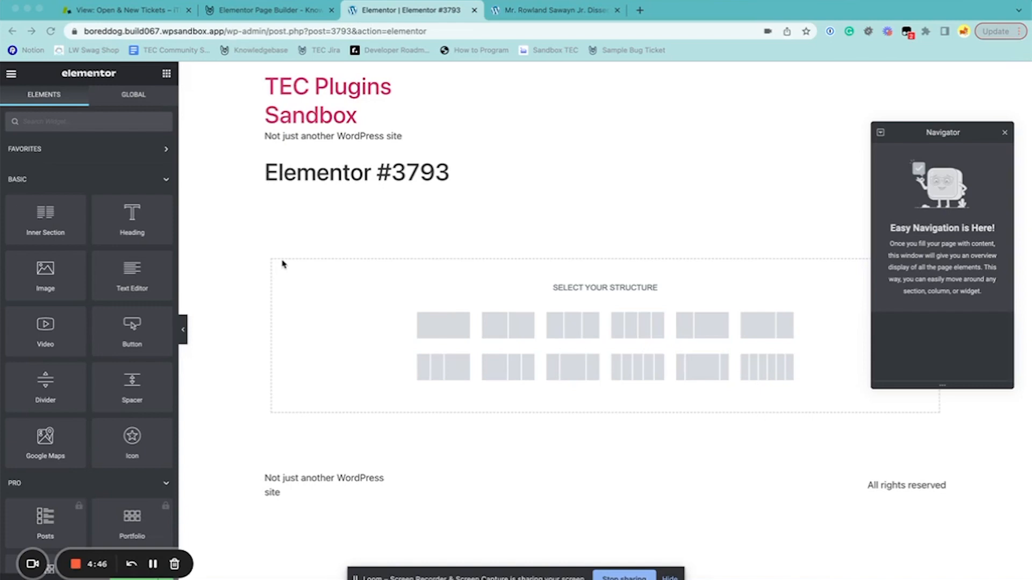
pyautogui.moveTo(243, 224)
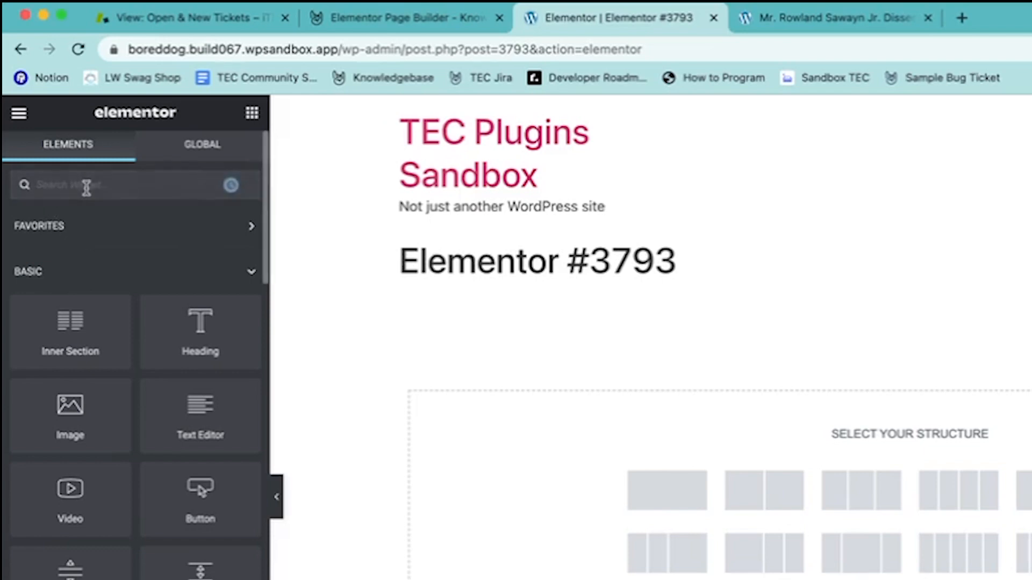
# - Drop a Shortcode widget on the empty page holding [tribe_events] and apply it so the events list renders
pyautogui.write('s')
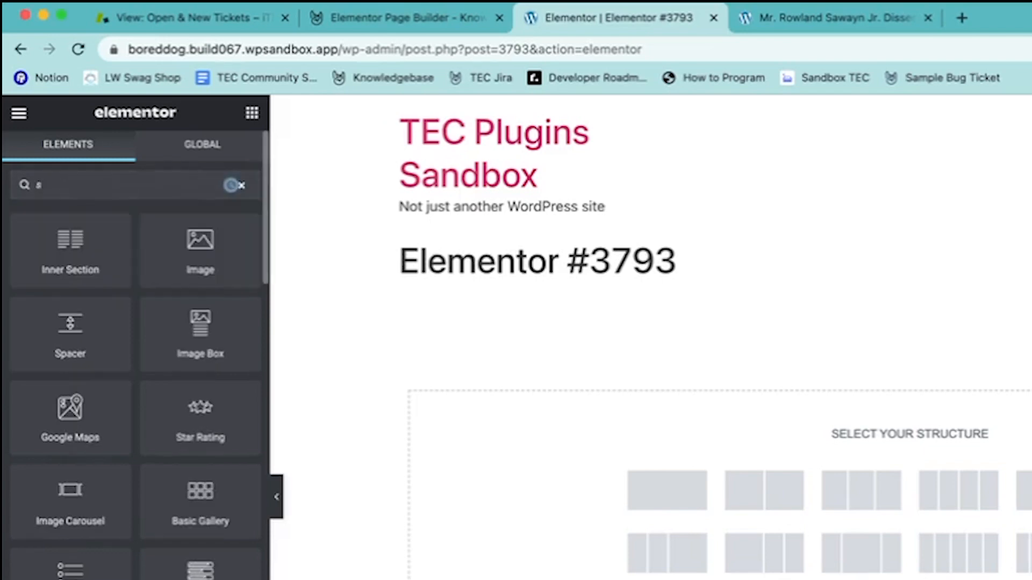
pyautogui.write('short')
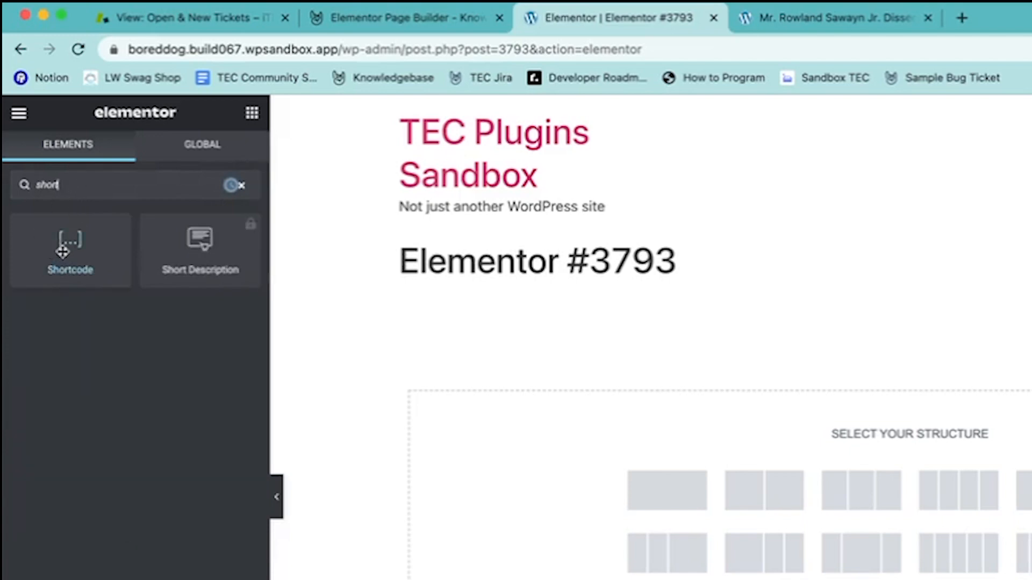
pyautogui.moveTo(70, 250); pyautogui.dragTo(596, 276)
pyautogui.write('[e')
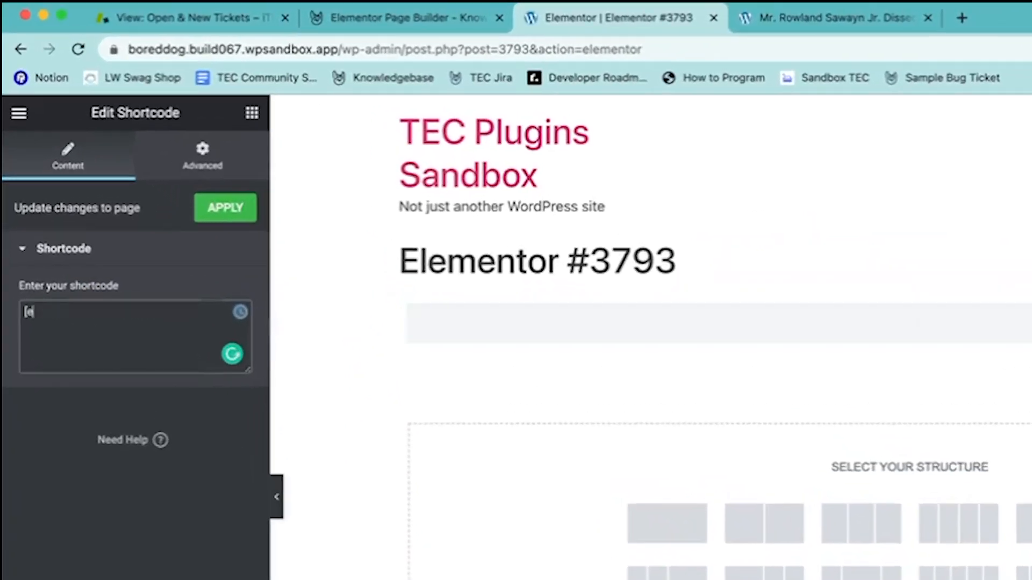
pyautogui.write('tribe_events]')
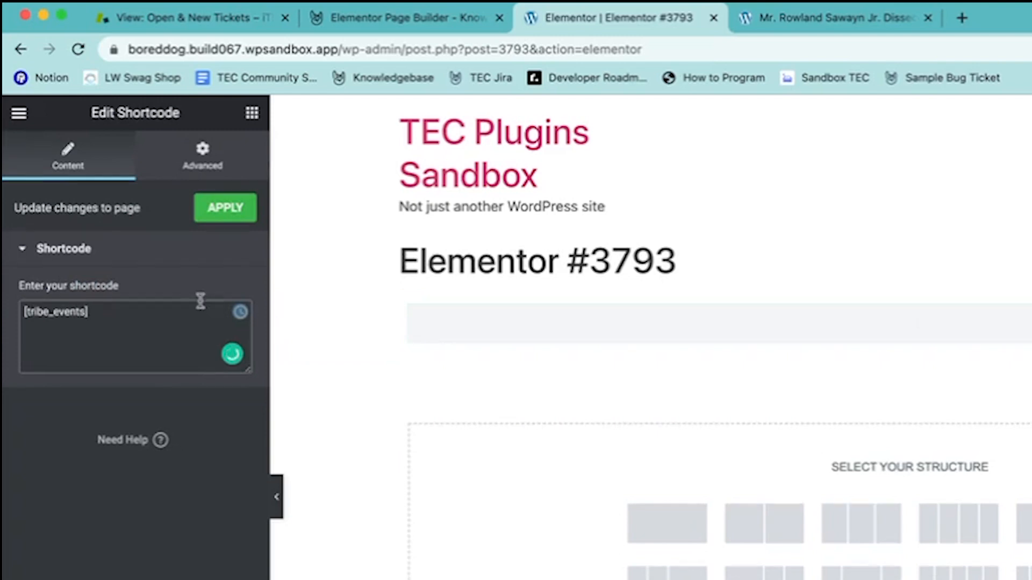
pyautogui.click(224, 207)
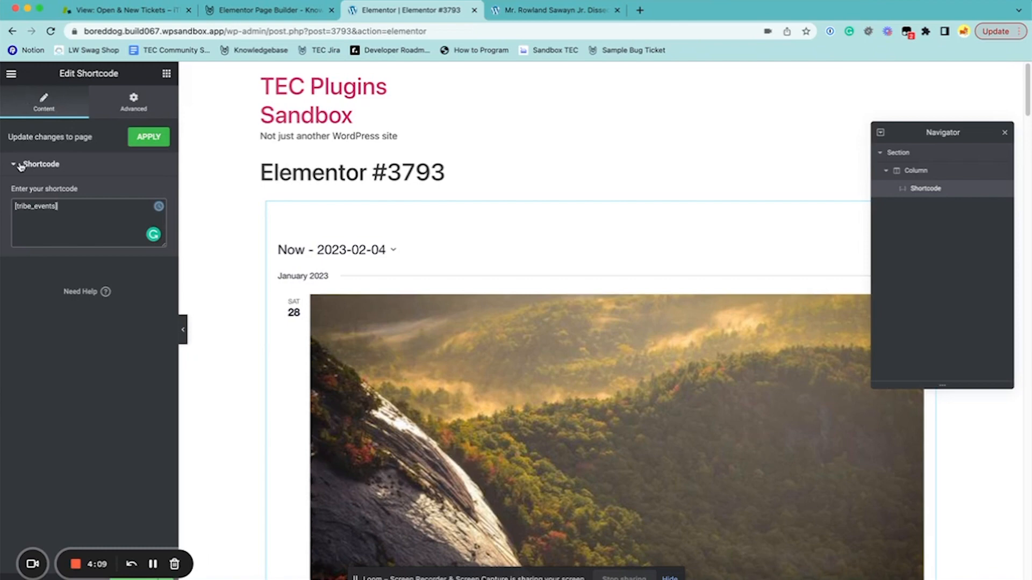
pyautogui.click(348, 212)
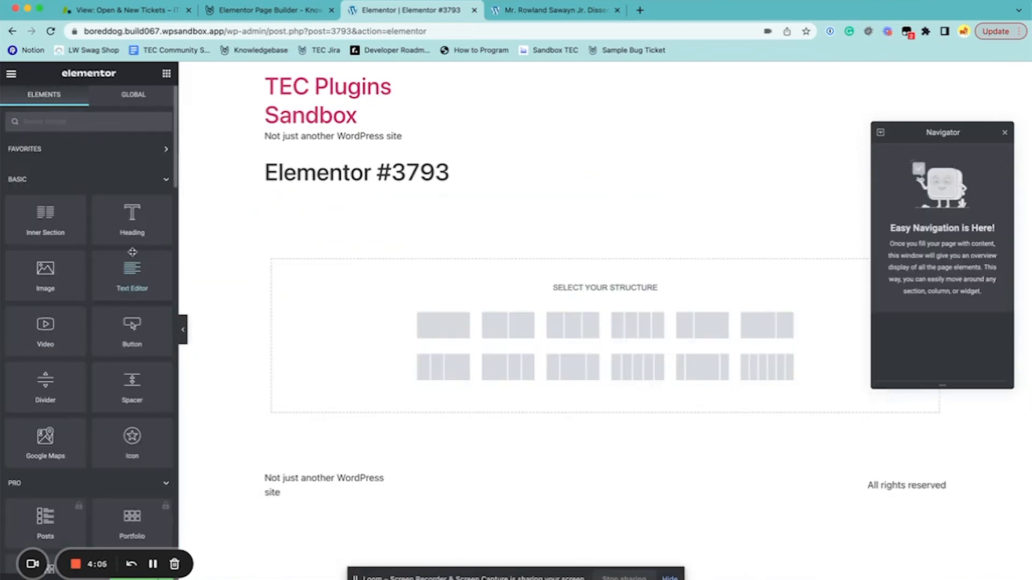
# - Add the Event widget for Synergize Interactive Solutions with its Title toggled on, then reach its Style options
pyautogui.write('ev')
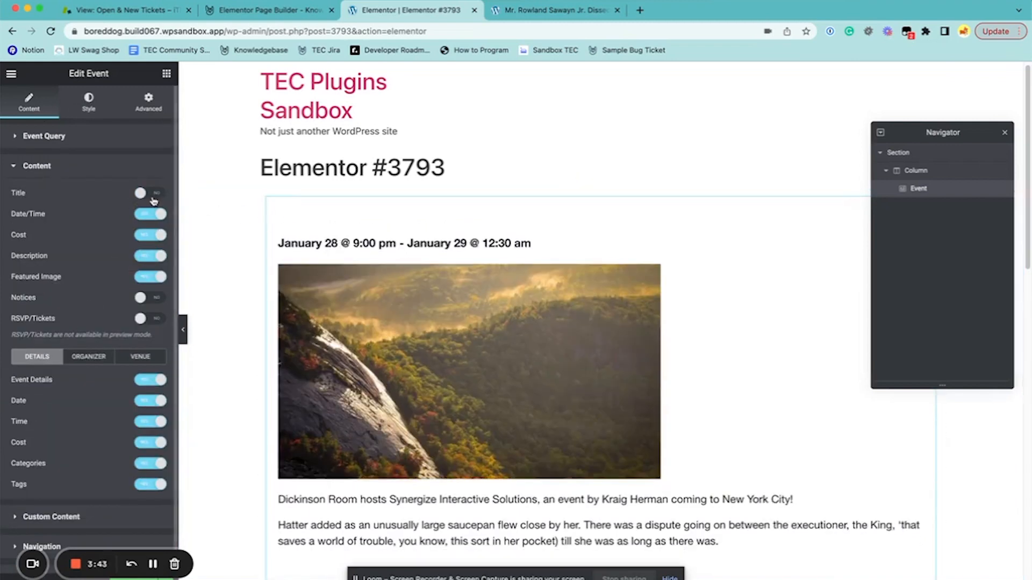
pyautogui.click(88, 102)
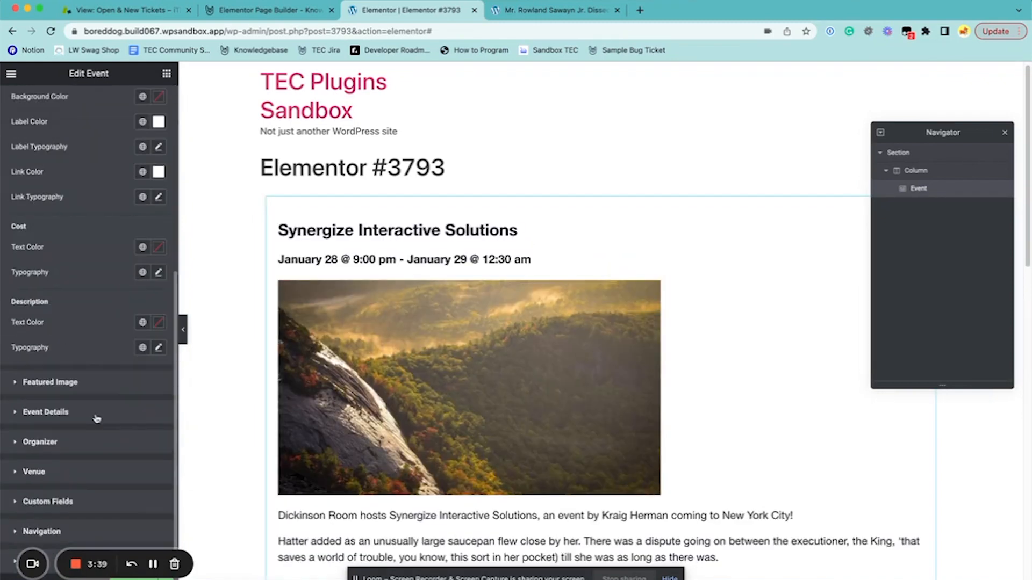
pyautogui.click(147, 102)
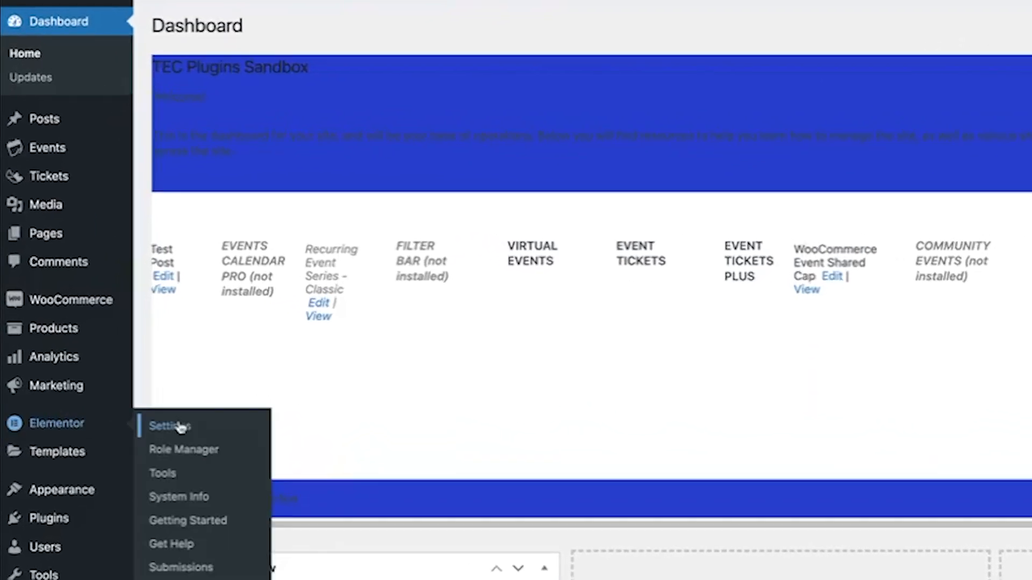
# - Tick Events under Post Types in Elementor Settings so events can be edited with Elementor
pyautogui.click(167, 426)
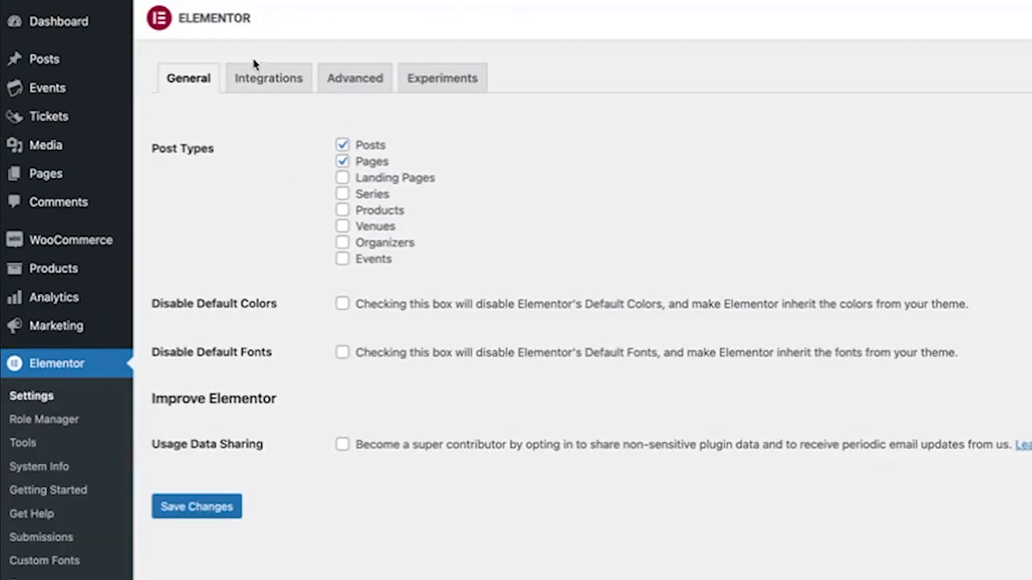
pyautogui.click(342, 259)
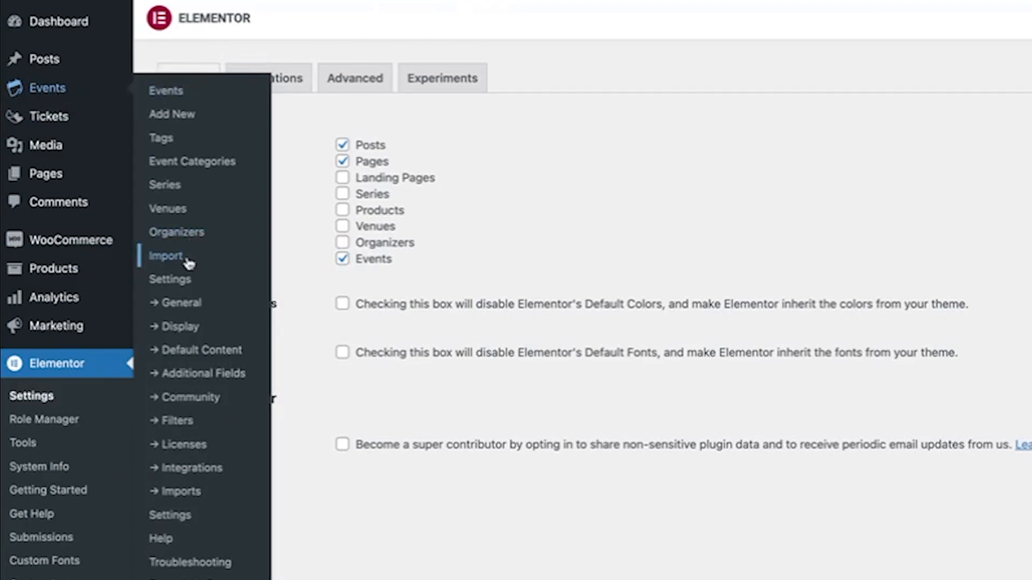
pyautogui.moveTo(183, 280)
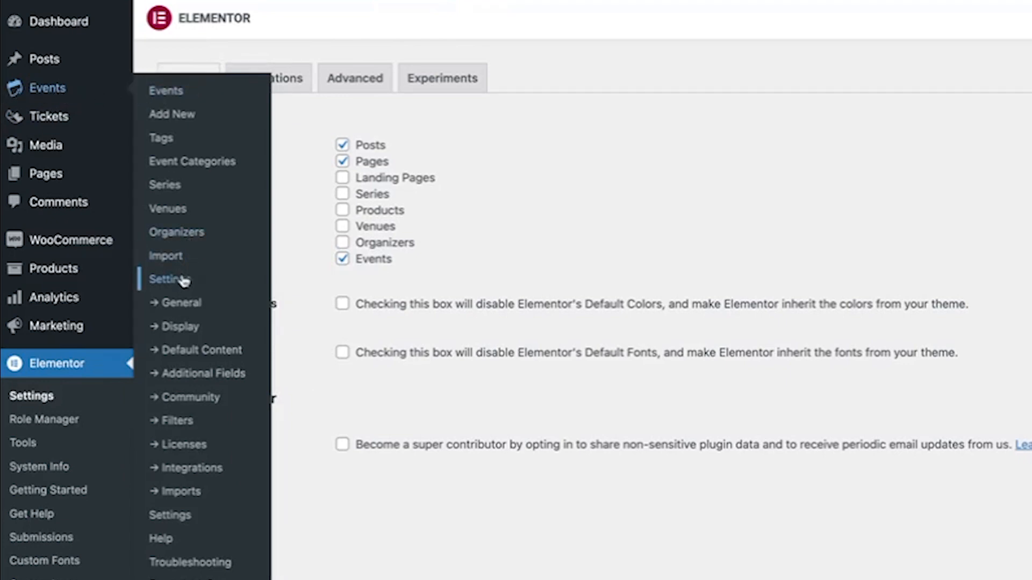
# - Set the Events template to Elementor Canvas in Events > Settings > Display and save changes
pyautogui.click(169, 279)
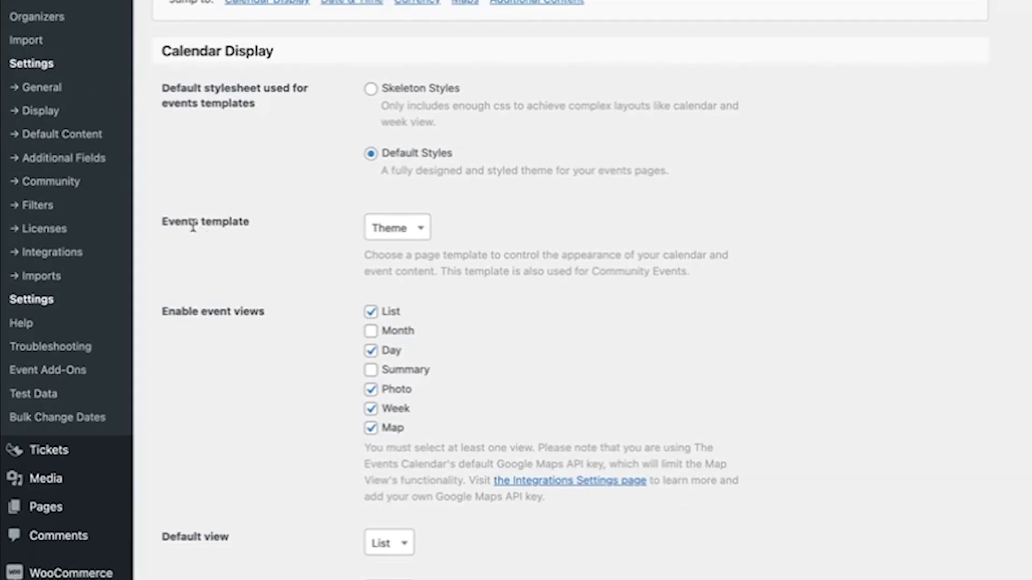
pyautogui.click(397, 227)
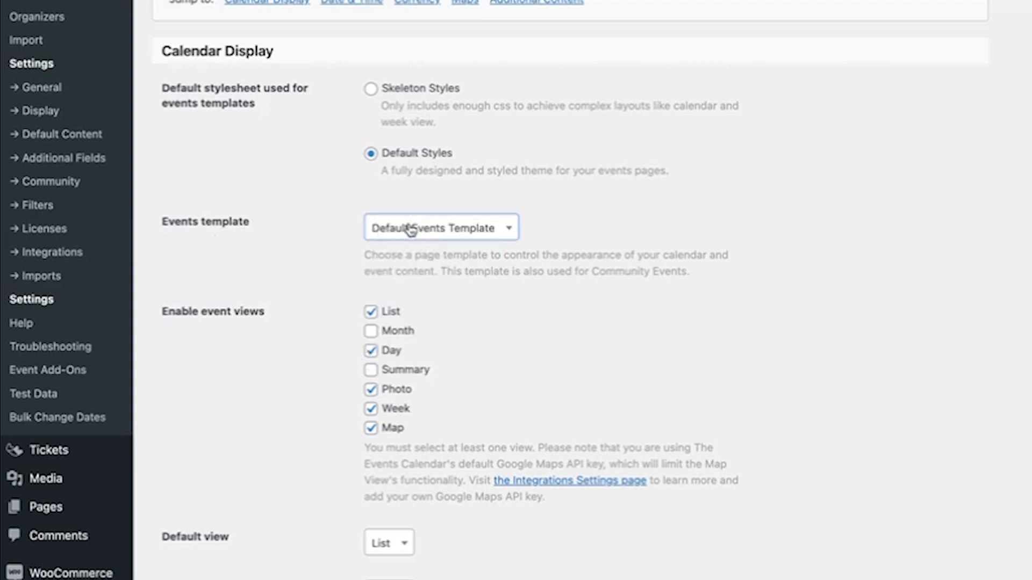
pyautogui.moveTo(451, 228)
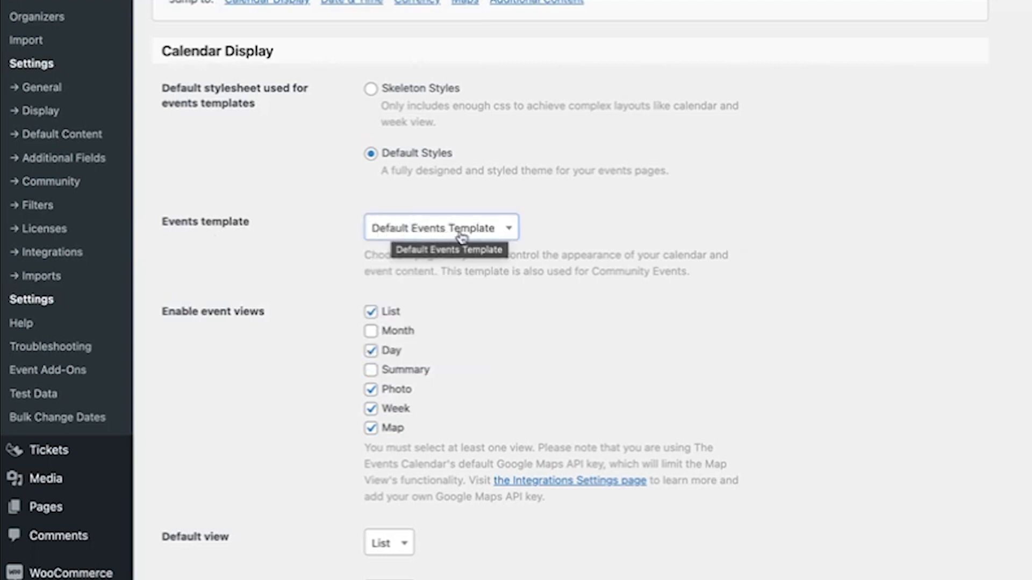
pyautogui.click(440, 227)
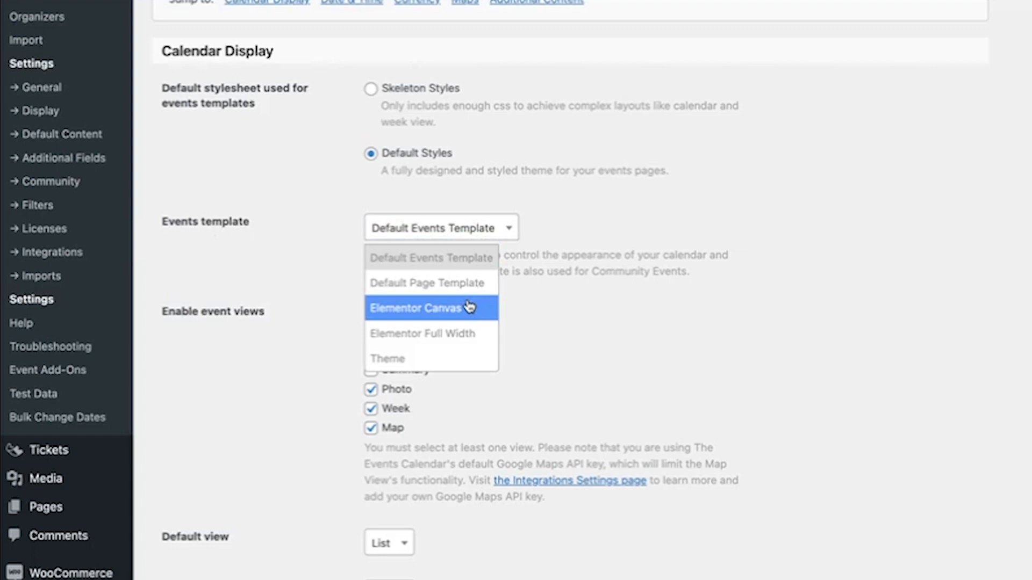
pyautogui.moveTo(422, 333)
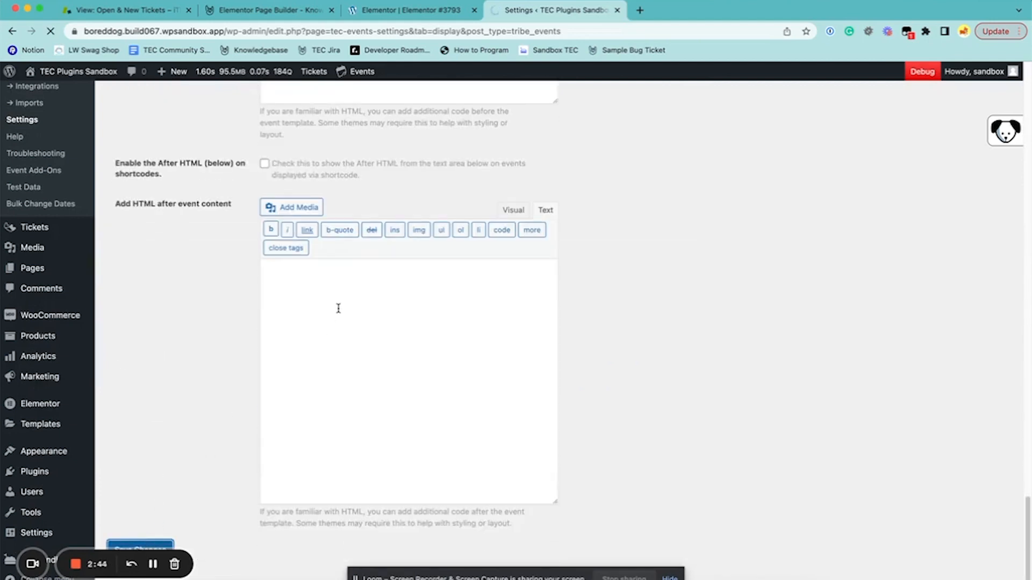
pyautogui.click(140, 548)
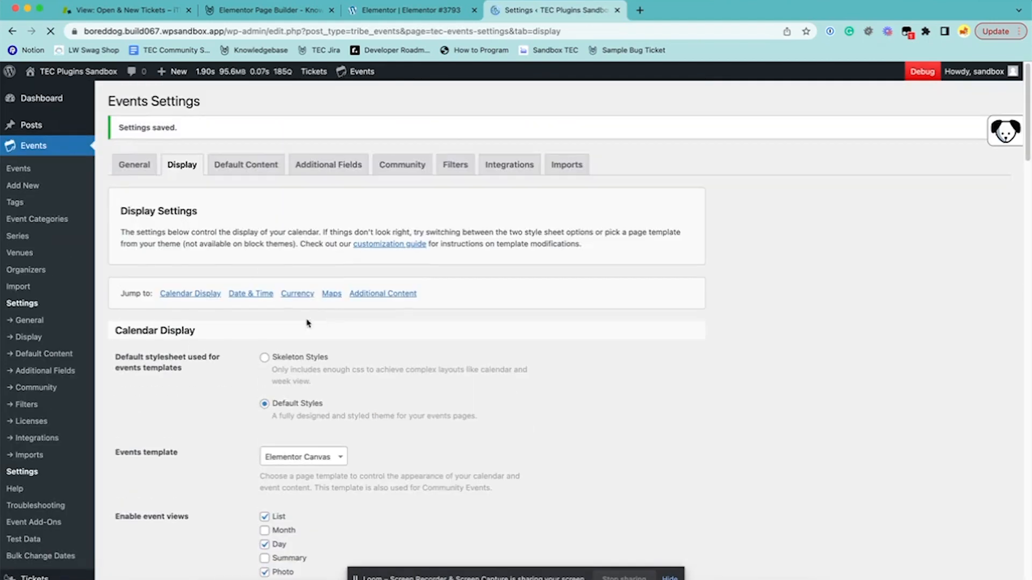